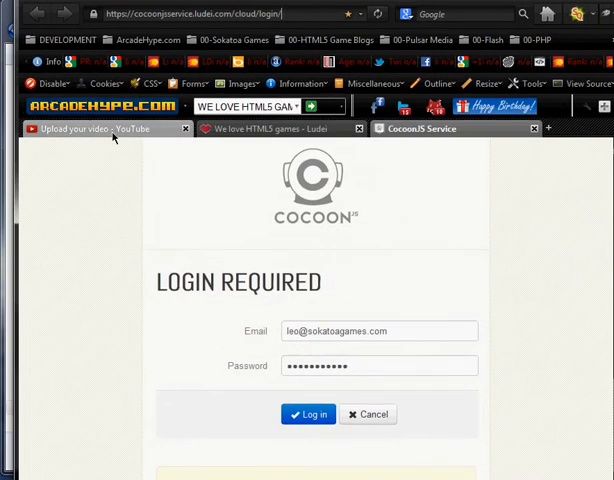
Open impactjs.com in a new tab and scroll through featured games like Z-Type
left_click(547, 128)
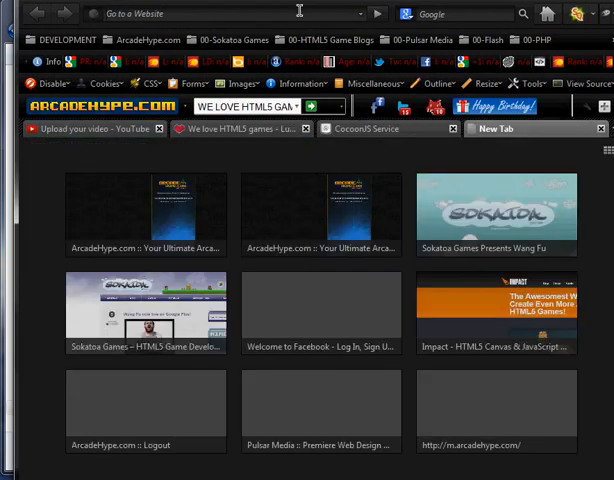
left_click(495, 312)
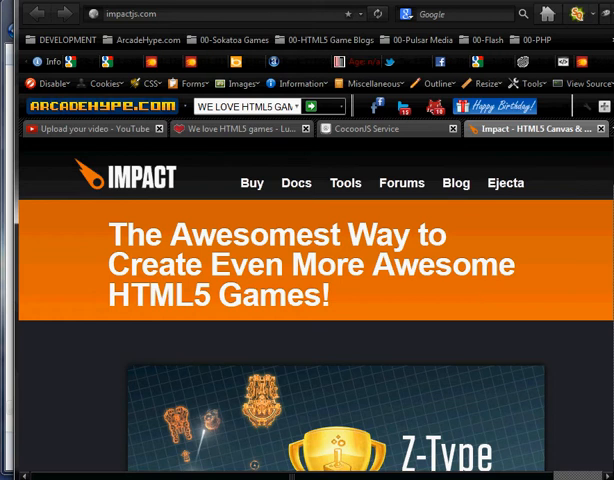
scroll("down", 3)
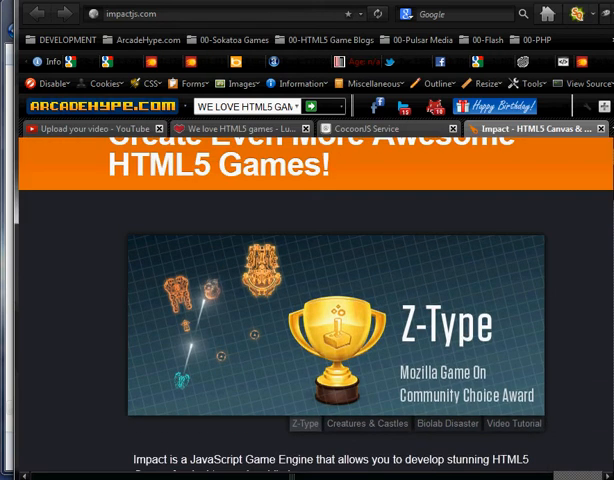
scroll("up", 3)
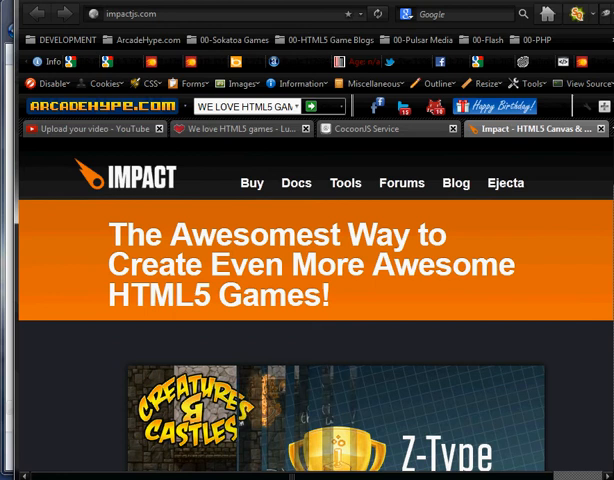
scroll("down", 3)
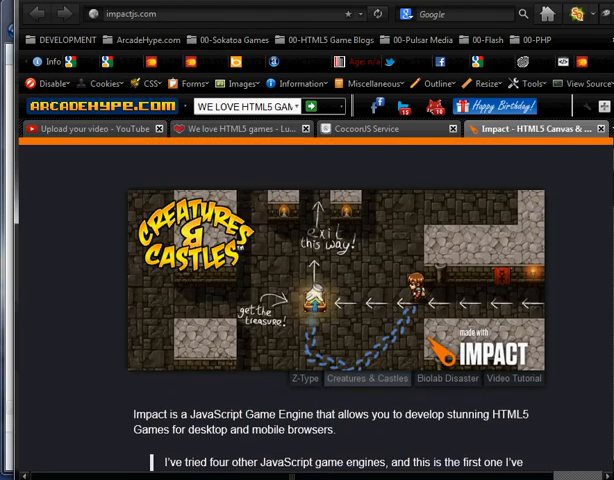
scroll("up", 3)
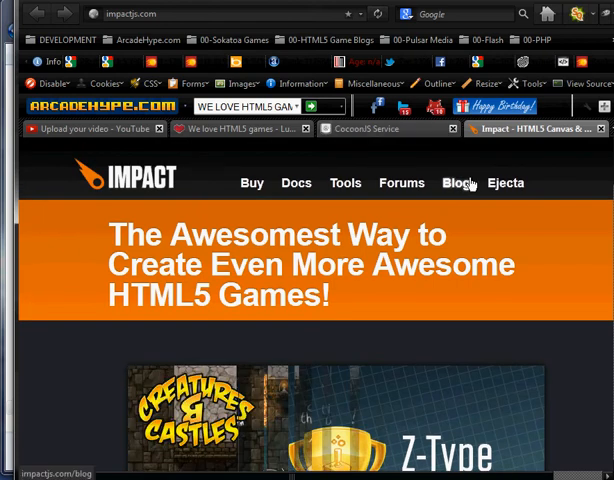
mouse_move(485, 160)
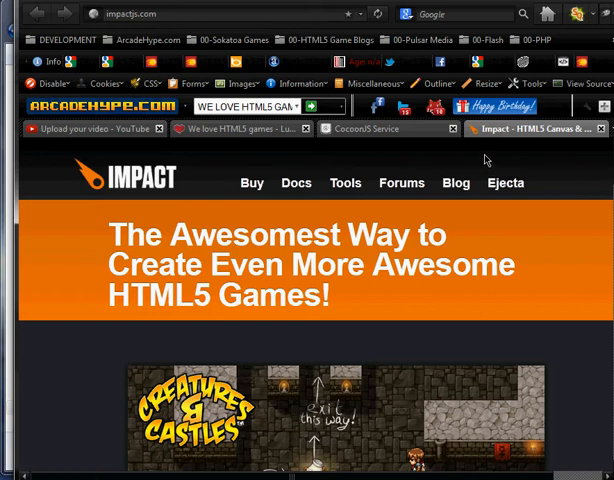
mouse_move(590, 140)
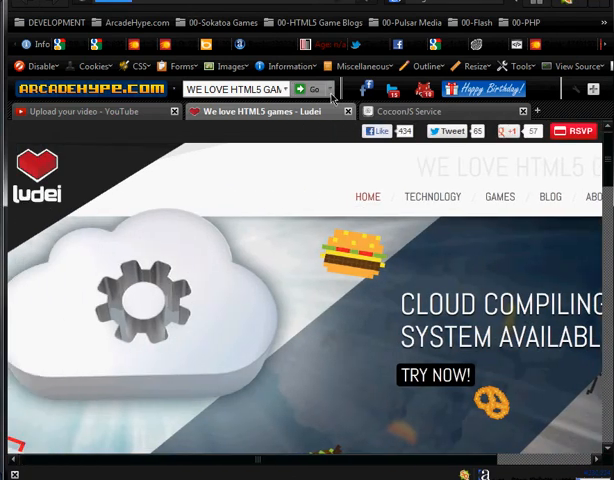
Switch to the CocoonJS Service tab to view the cloud login with credentials prefilled
left_click(407, 111)
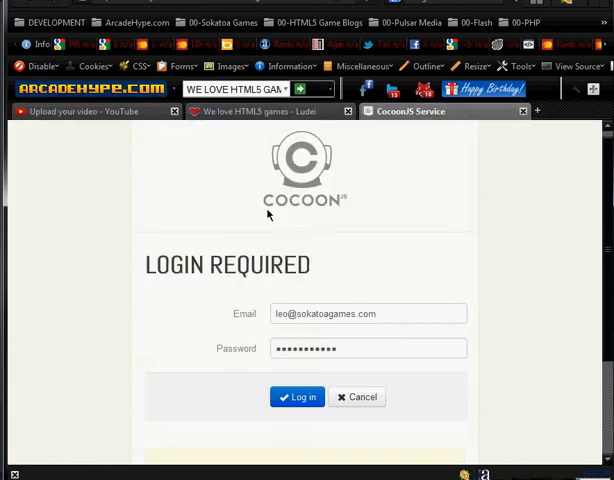
mouse_move(423, 248)
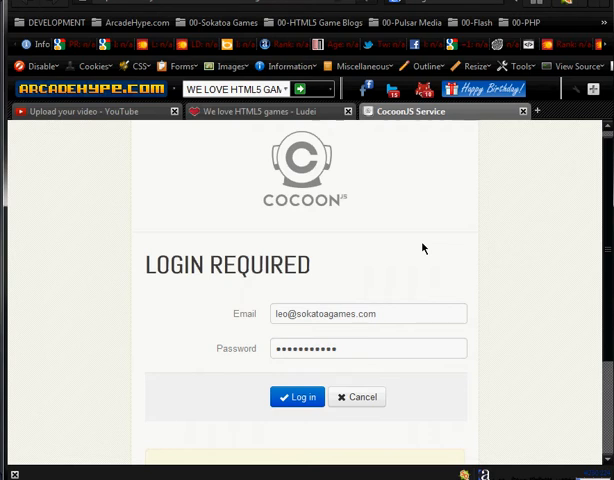
mouse_move(330, 158)
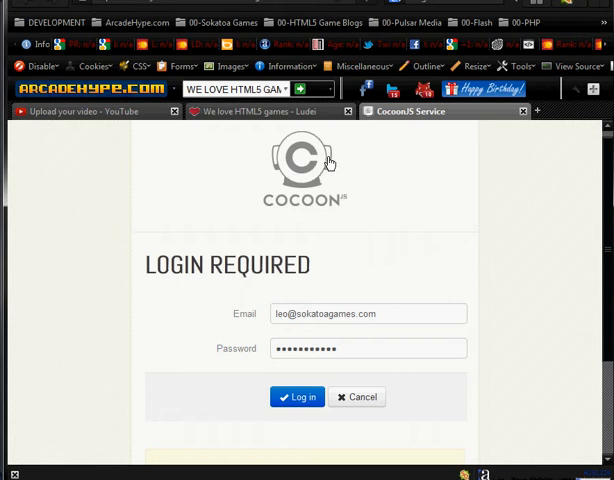
mouse_move(240, 128)
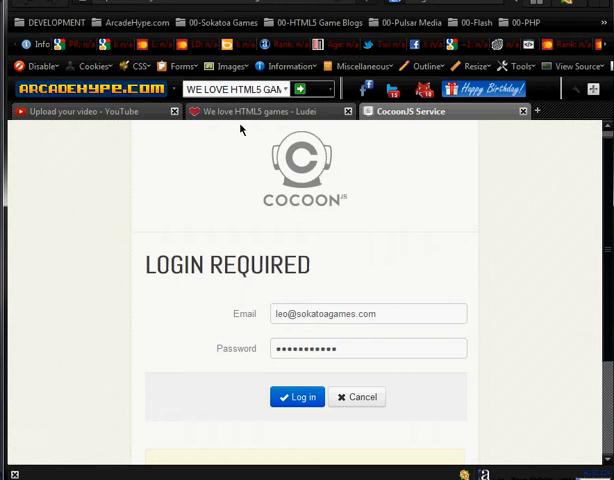
mouse_move(290, 135)
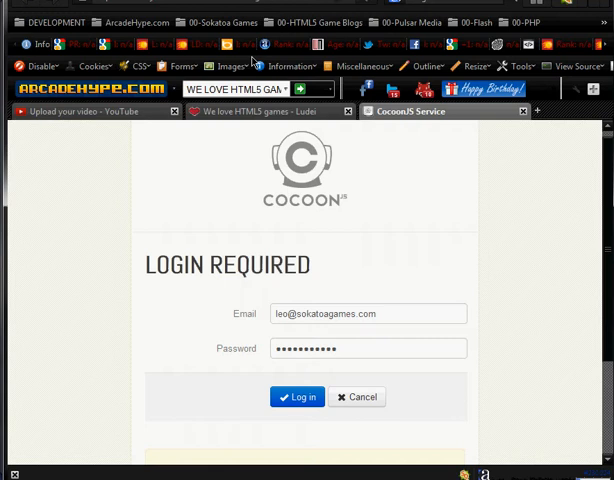
mouse_move(270, 111)
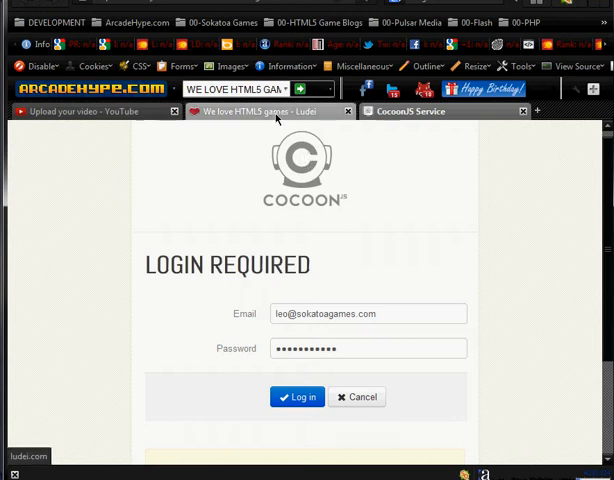
left_click(294, 397)
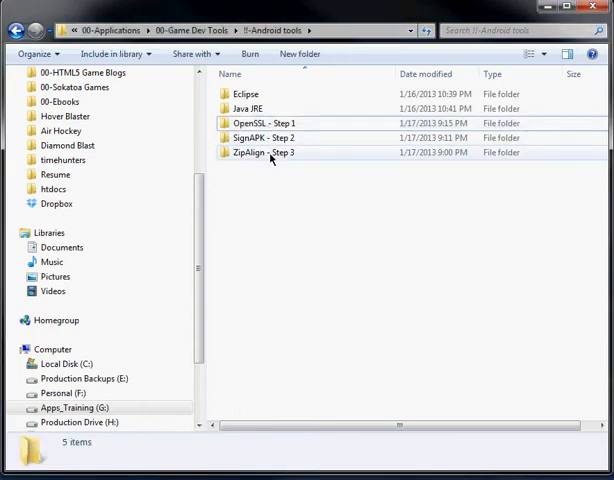
mouse_move(270, 123)
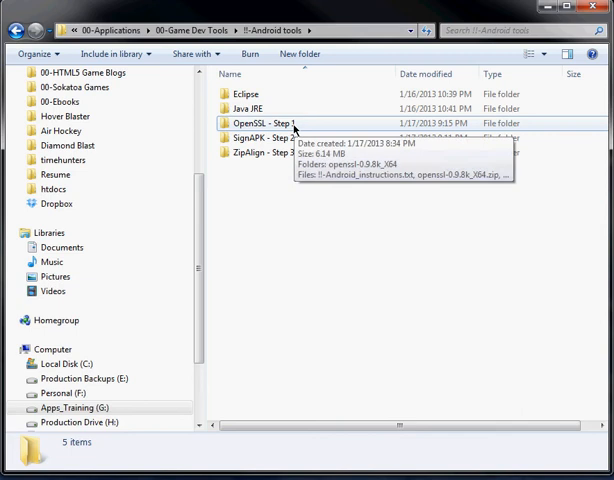
Browse OpenSSL - Step 1 > openssl-0.9.8k_X64 > bin to reach key.pem and certificate.pem
left_click(247, 108)
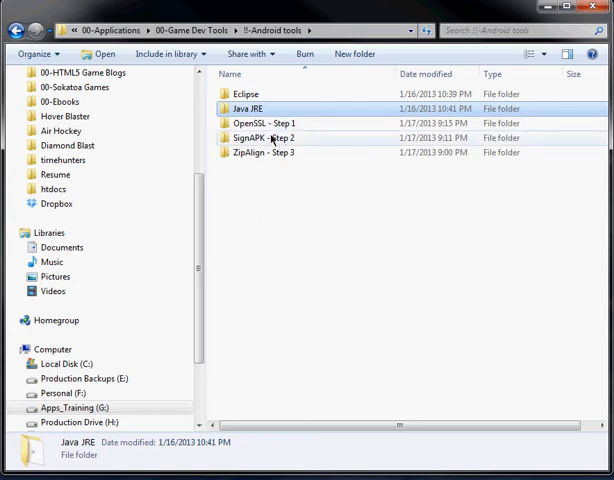
mouse_move(275, 137)
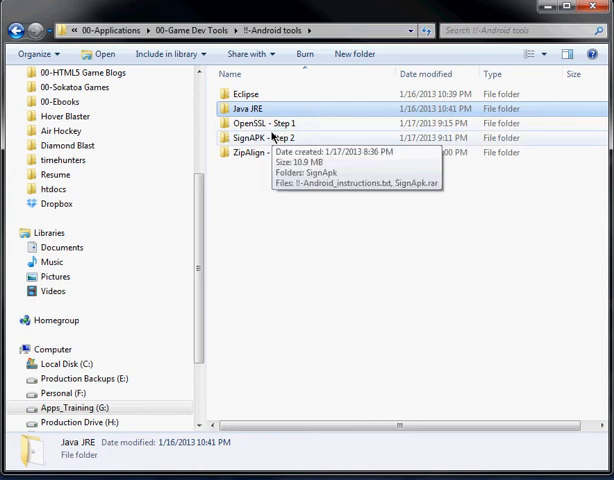
left_click(277, 123)
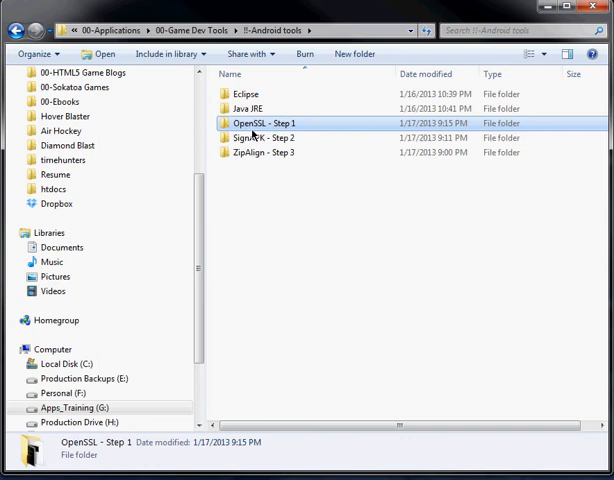
mouse_move(252, 123)
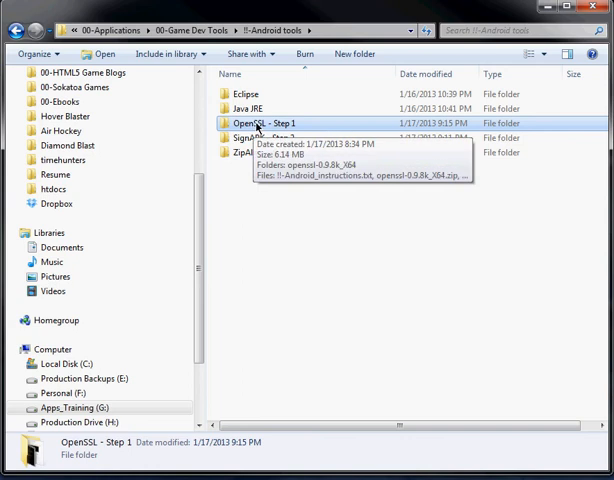
double_click(263, 123)
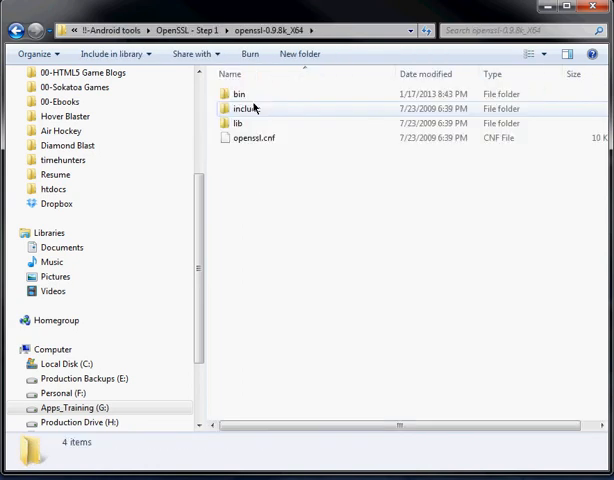
double_click(240, 93)
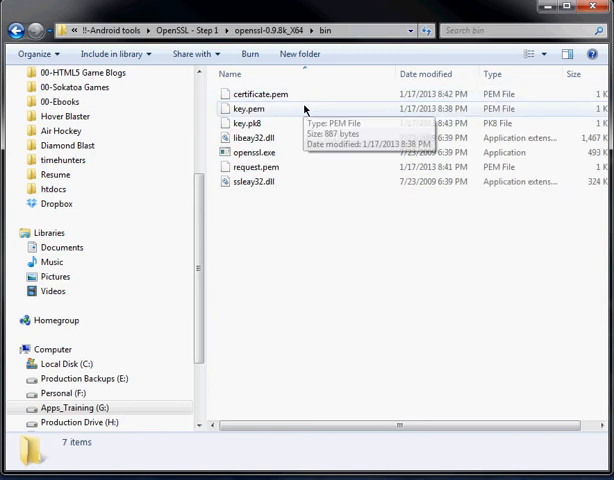
double_click(257, 152)
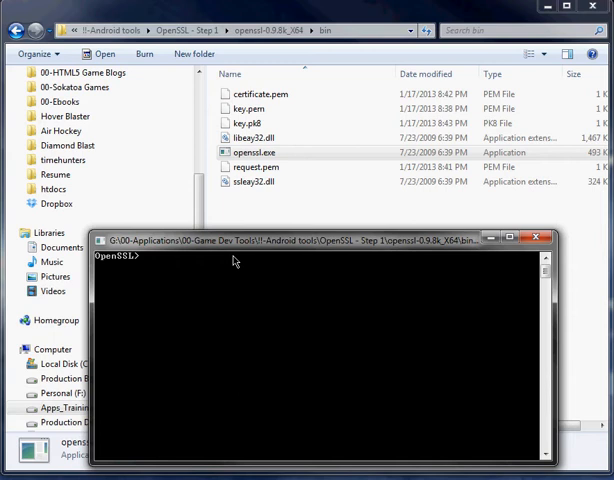
mouse_move(231, 261)
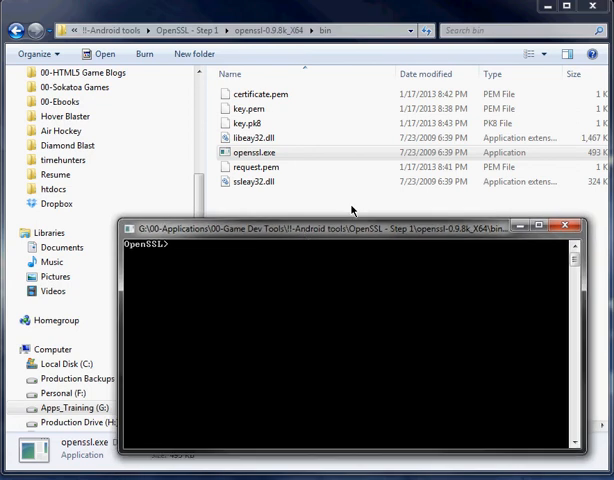
left_click(564, 224)
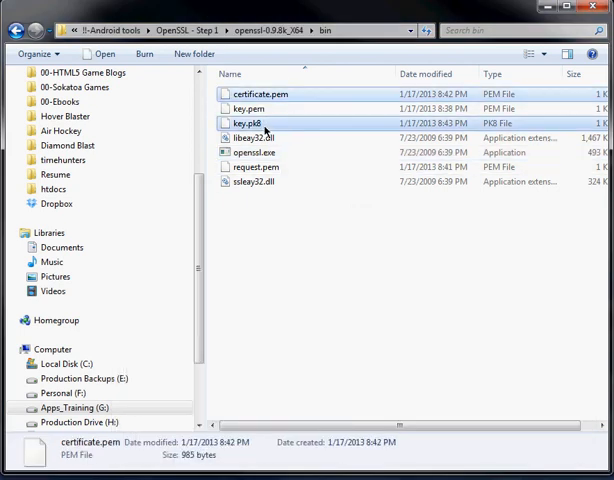
Climb the breadcrumb from bin through OpenSSL - Step 1 back to '!!-Android tools'
left_click(261, 93)
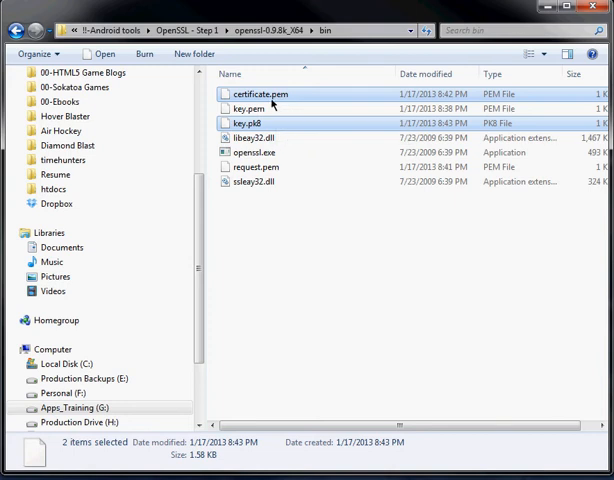
mouse_move(272, 108)
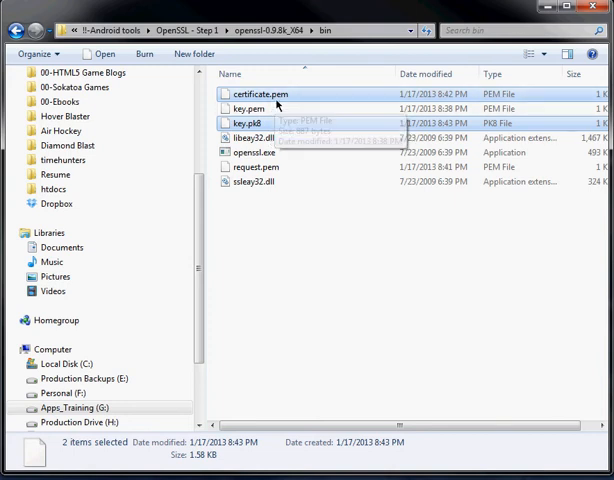
mouse_move(277, 128)
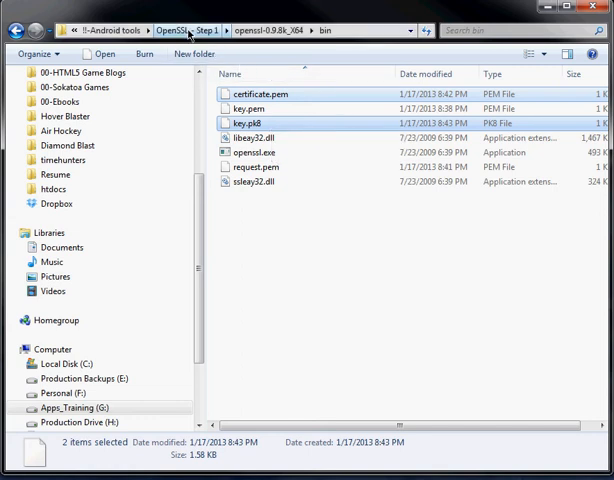
left_click(188, 30)
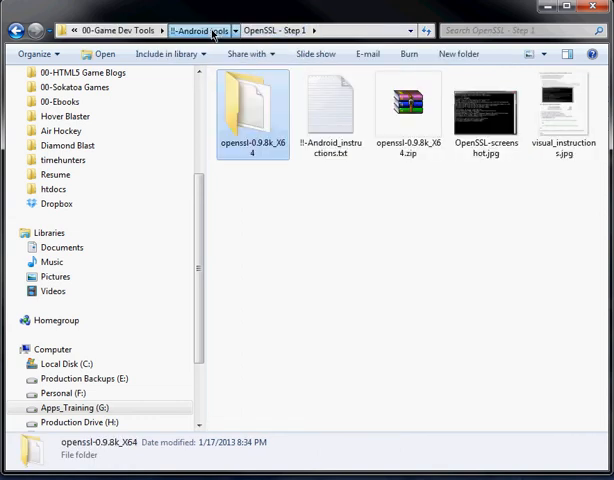
left_click(200, 30)
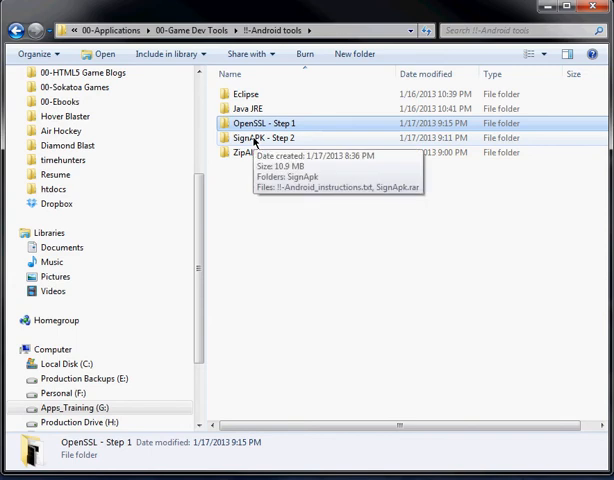
Open SignAPK - Step 2 and its nested SignApk folders
double_click(258, 138)
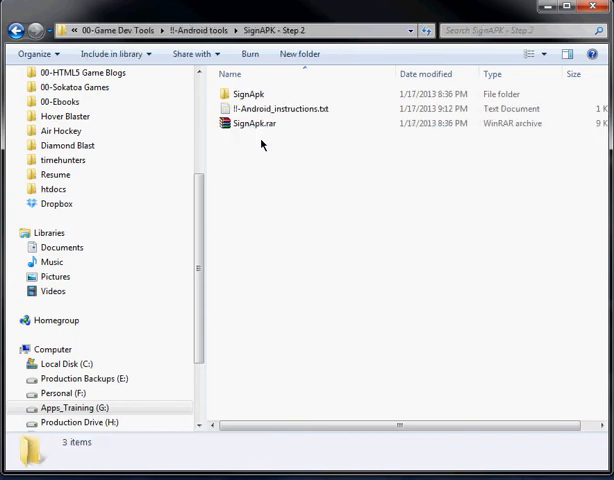
left_click(248, 93)
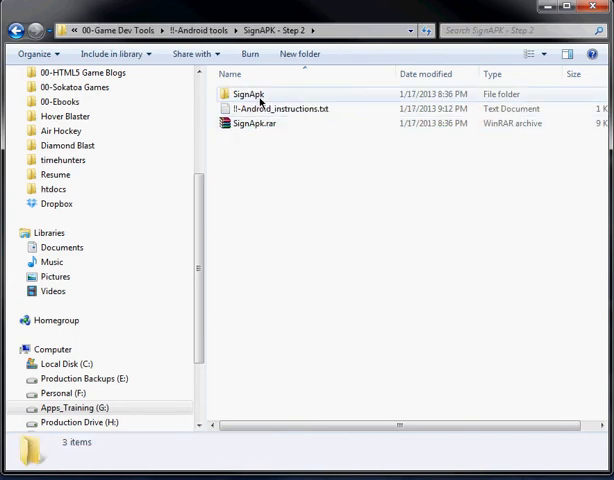
left_click(248, 93)
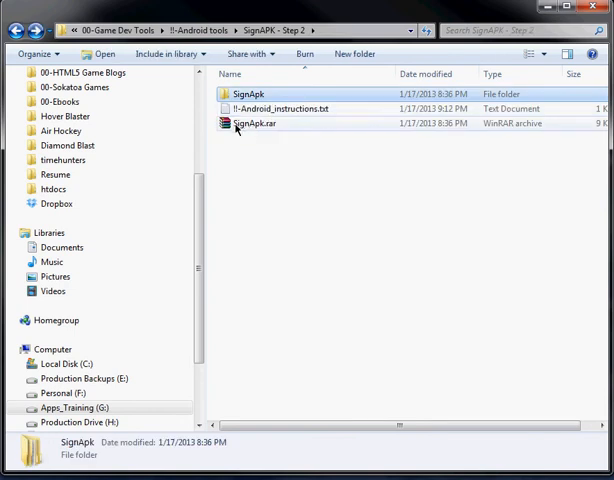
left_click(254, 123)
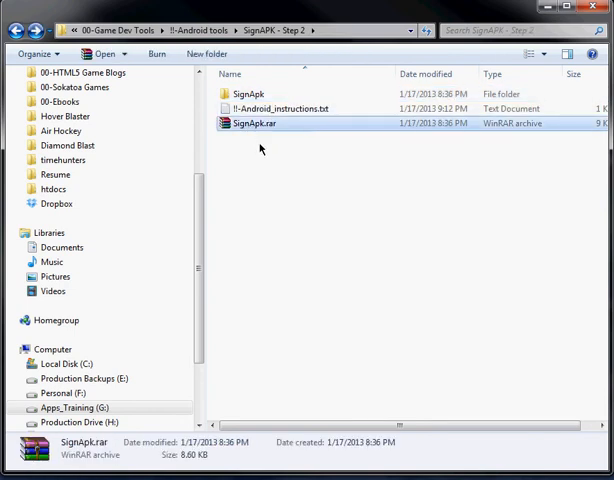
double_click(248, 93)
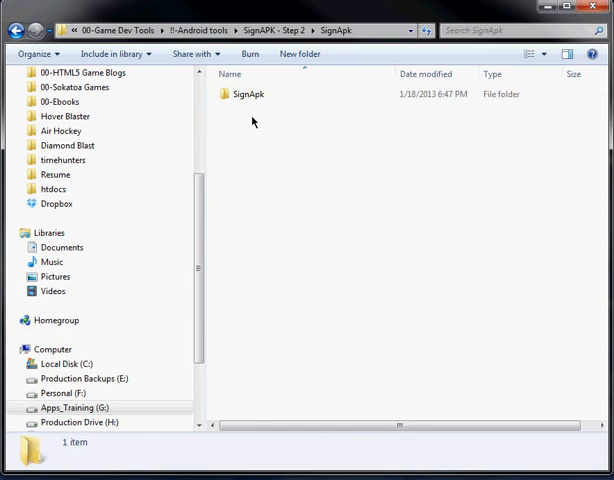
double_click(248, 93)
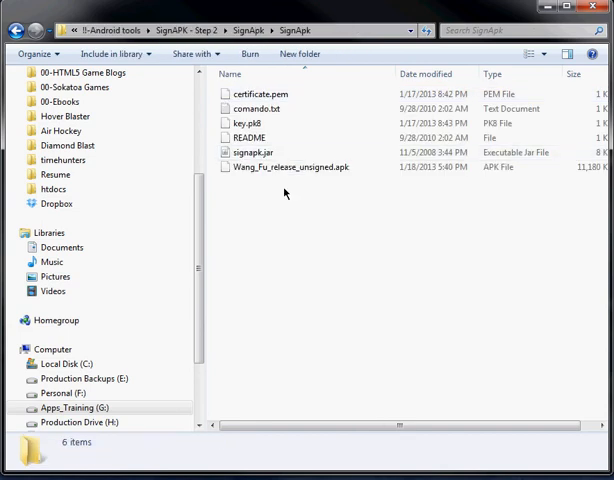
mouse_move(270, 223)
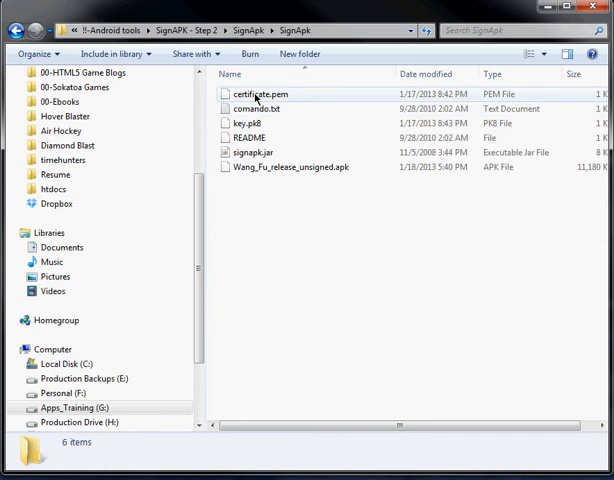
Compare key.pk8 and certificate.pem with the OpenSSL bin copies, then select signapk.jar
left_click(252, 123)
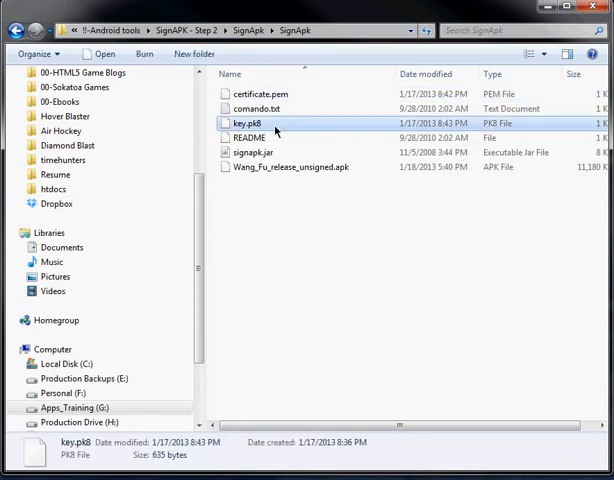
left_click(278, 190)
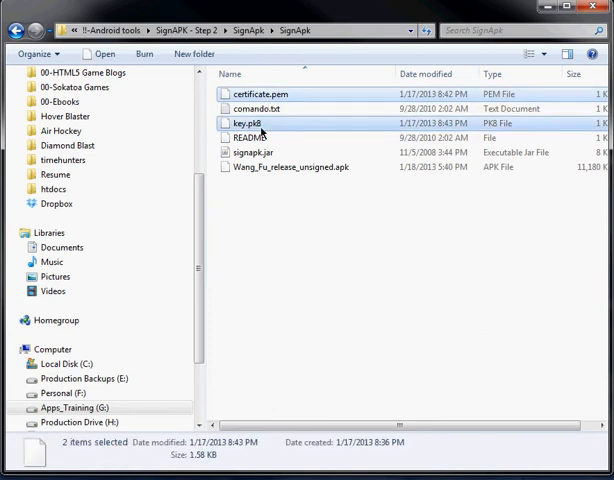
mouse_move(289, 229)
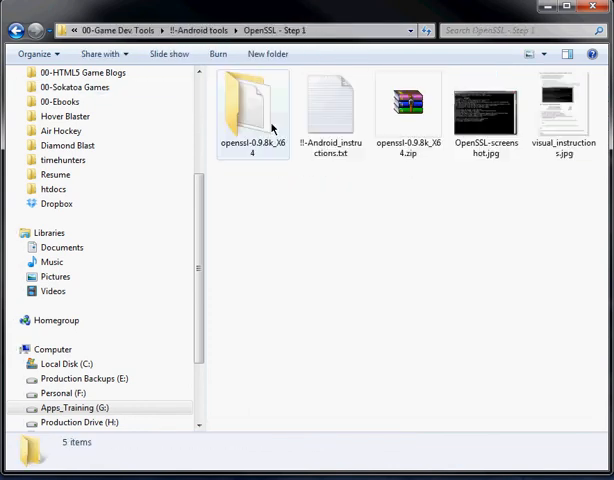
double_click(253, 103)
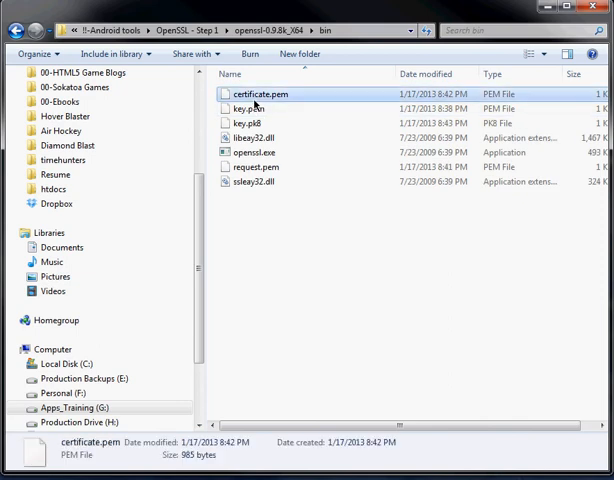
left_click(248, 123)
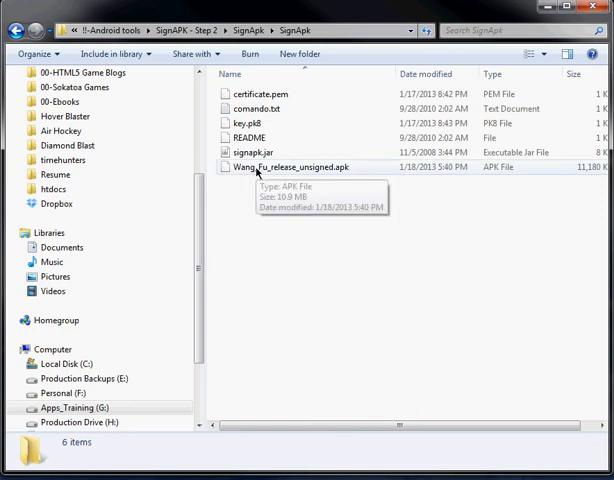
left_click(256, 152)
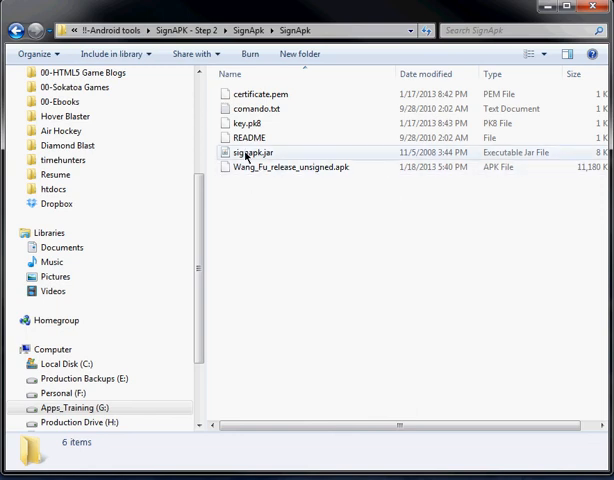
left_click(293, 167)
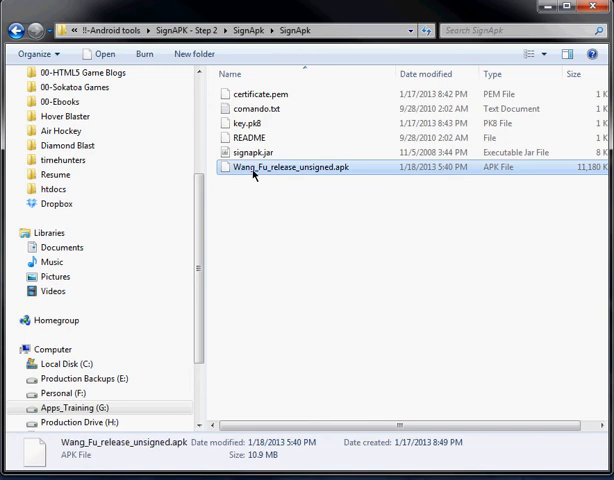
left_click(256, 152)
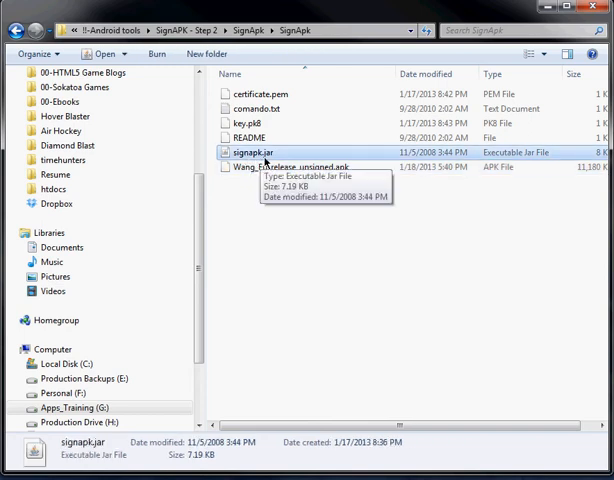
mouse_move(255, 152)
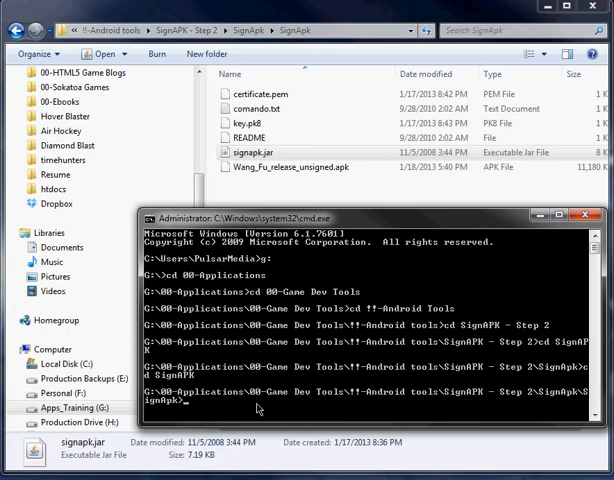
mouse_move(440, 406)
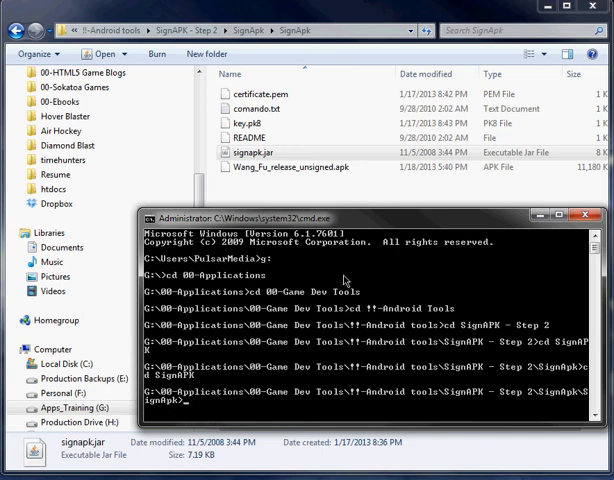
mouse_move(223, 405)
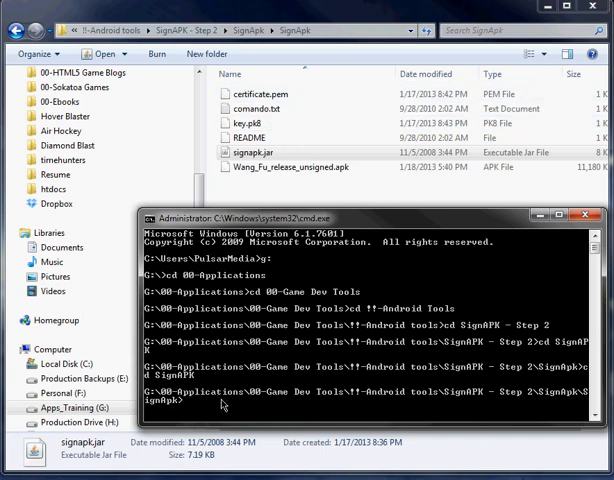
mouse_move(310, 327)
type("java -jar signapk")
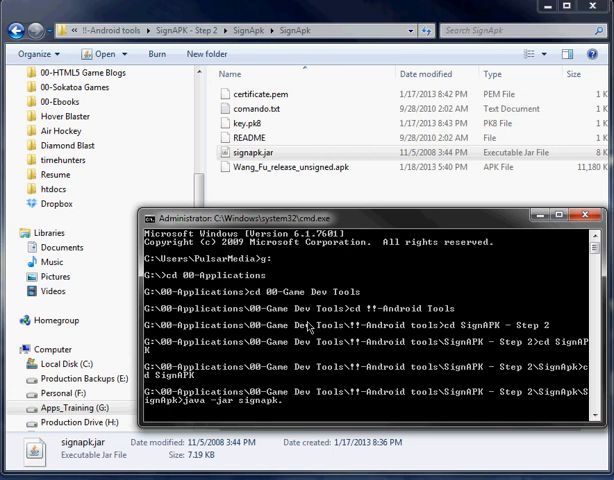
Run java -jar signapk.jar certificate.pem key.pk8 to create Wang_Fu_release_signed.apk from the unsigned APK
type(".jar")
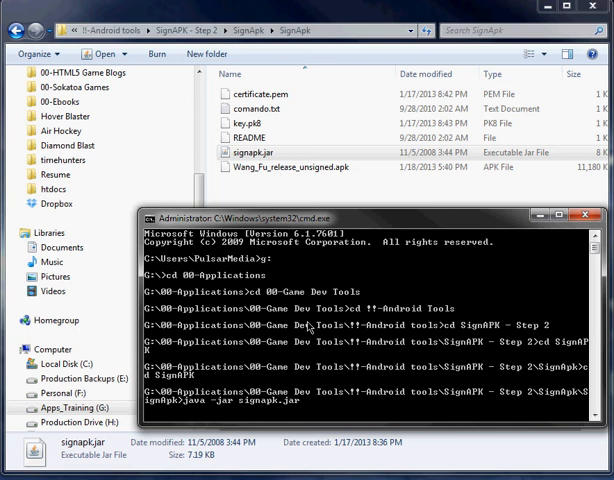
type("certificate")
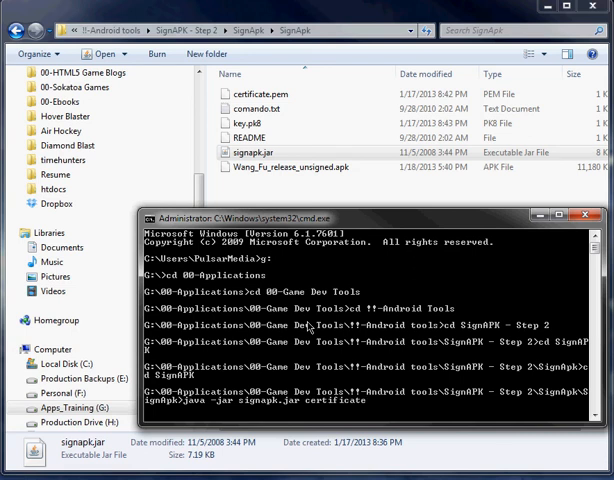
type(".pem")
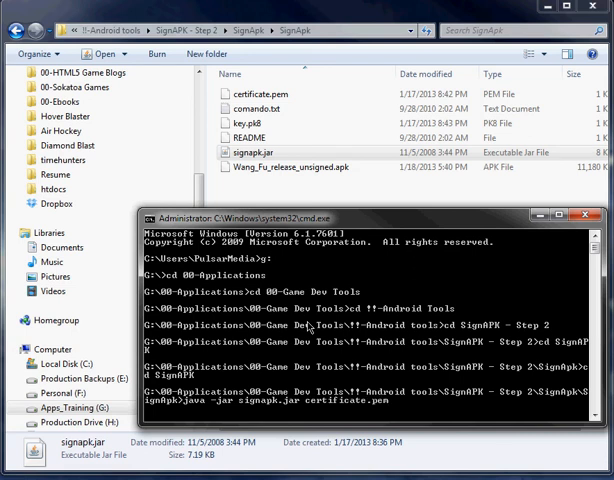
type("k")
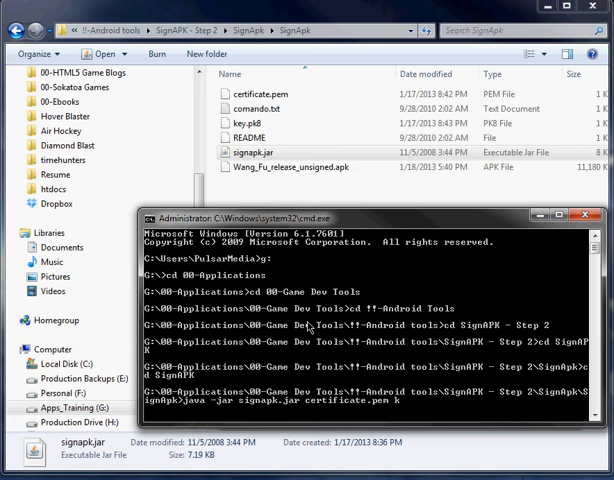
type("ey.pk8")
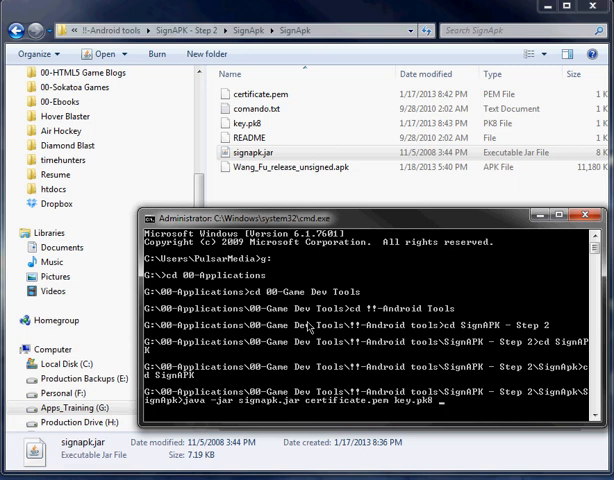
type("Wang_Fu_release_unsigned.apk")
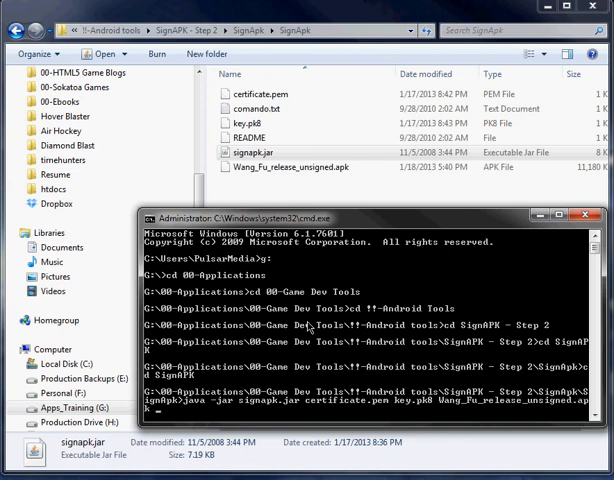
type("Wang_Fu_release_signed.apk")
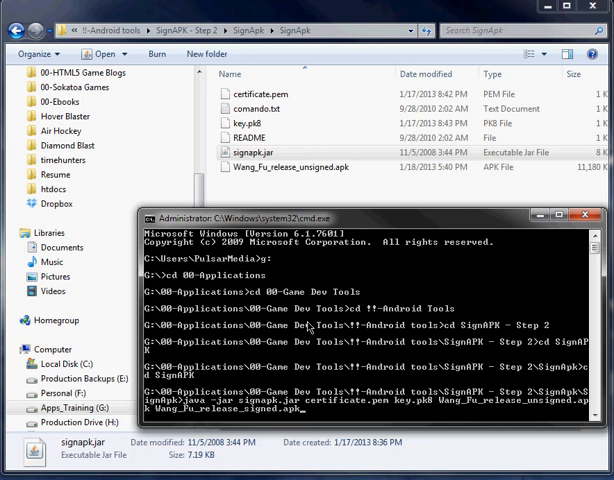
key("Return")
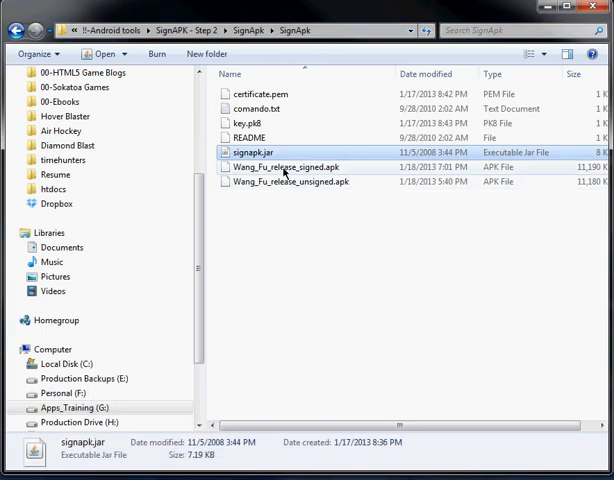
Browse ZipAlign - Step 3 > Zipalign > Zipalign and select Zip-Align.exe
left_click(290, 167)
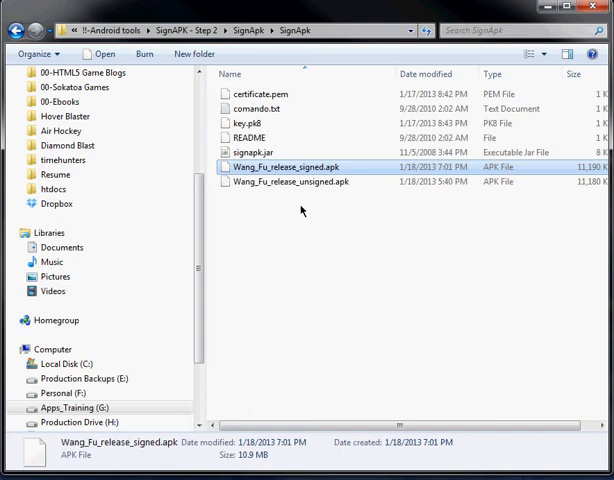
mouse_move(300, 152)
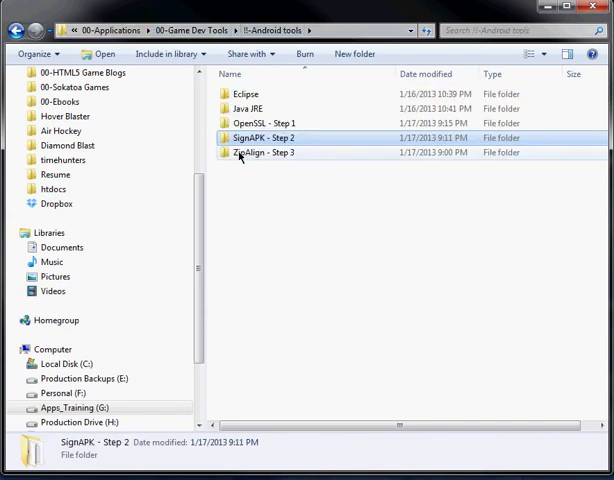
left_click(270, 152)
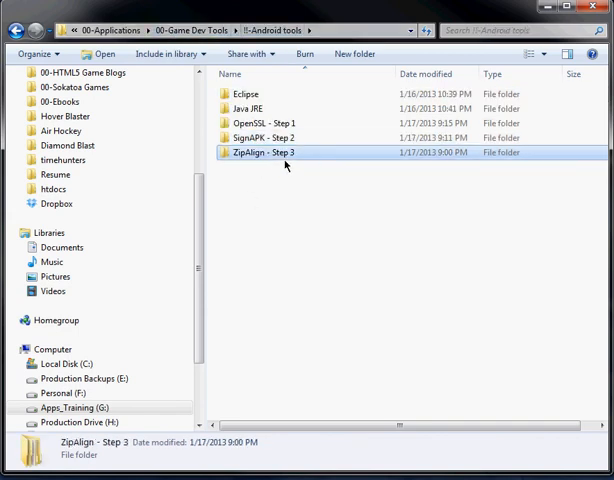
double_click(268, 152)
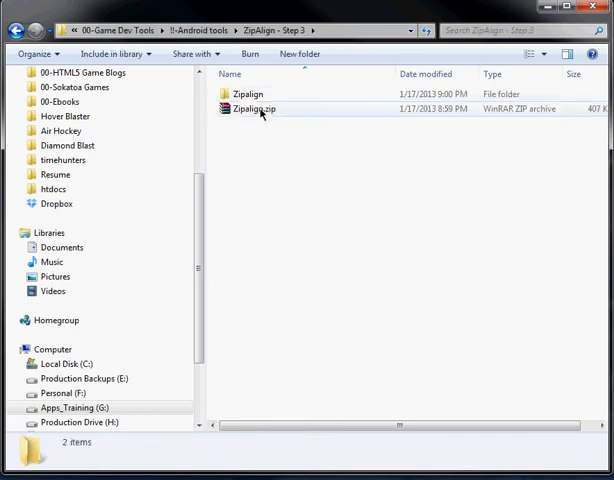
mouse_move(258, 108)
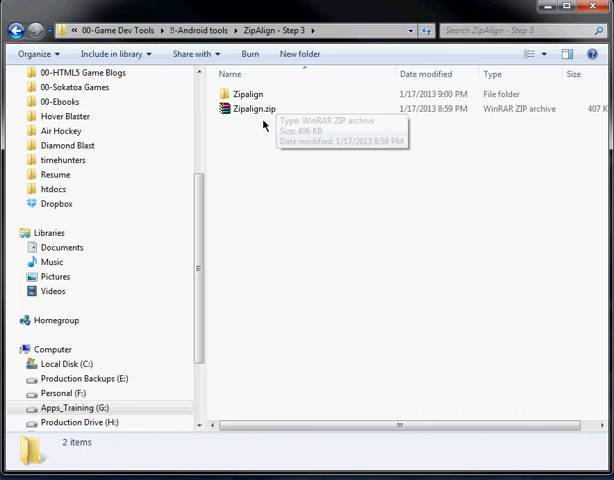
double_click(247, 93)
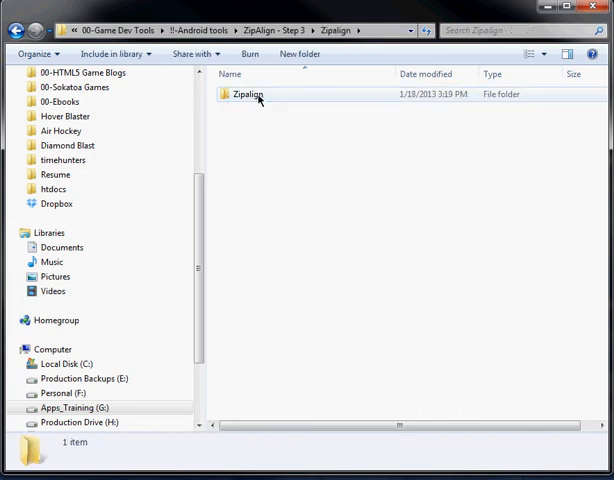
double_click(248, 94)
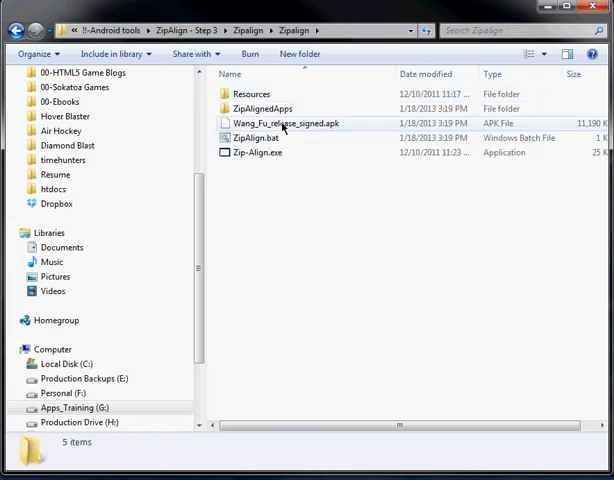
left_click(285, 123)
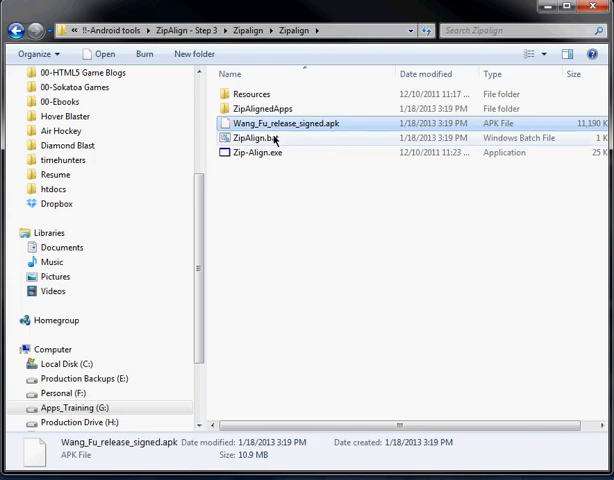
mouse_move(293, 143)
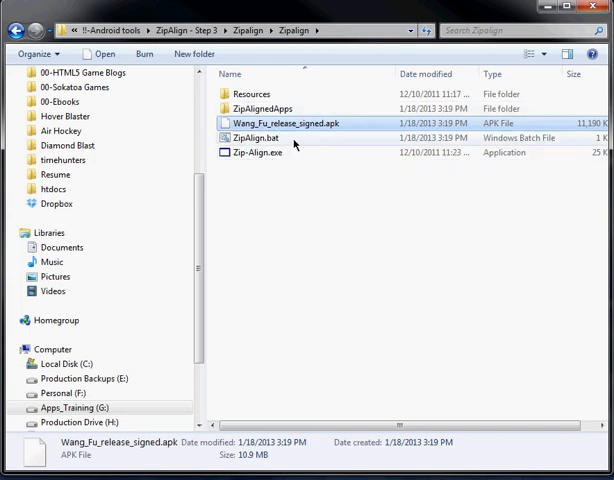
left_click(267, 152)
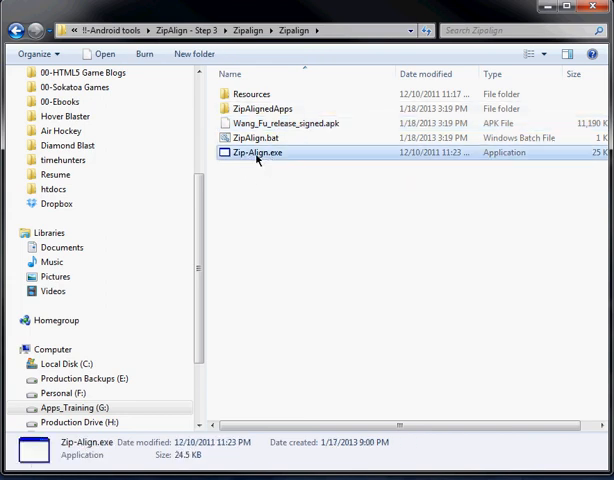
Run Zip-Align.exe on Wang_Fu_release_signed.apk, answering No to opening the output folder
double_click(254, 152)
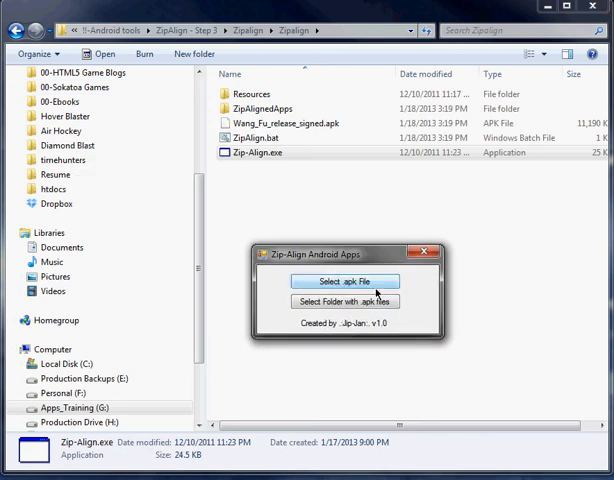
left_click(344, 281)
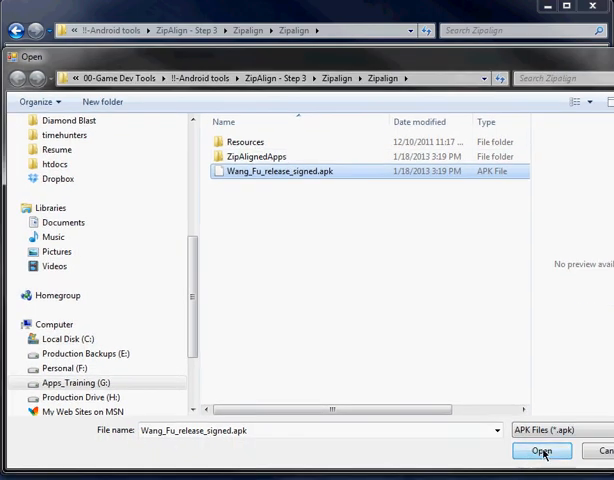
left_click(542, 451)
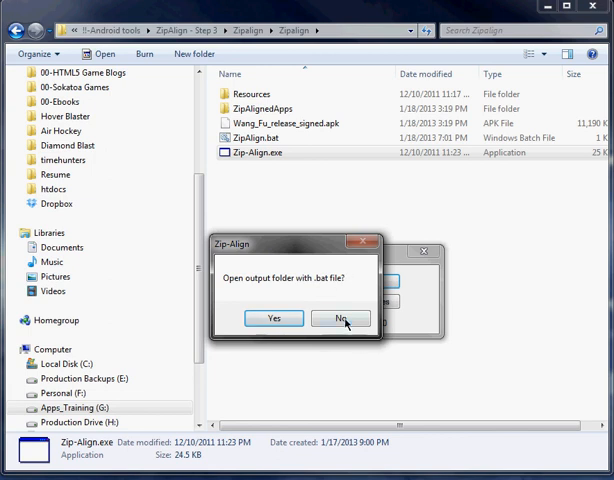
left_click(339, 318)
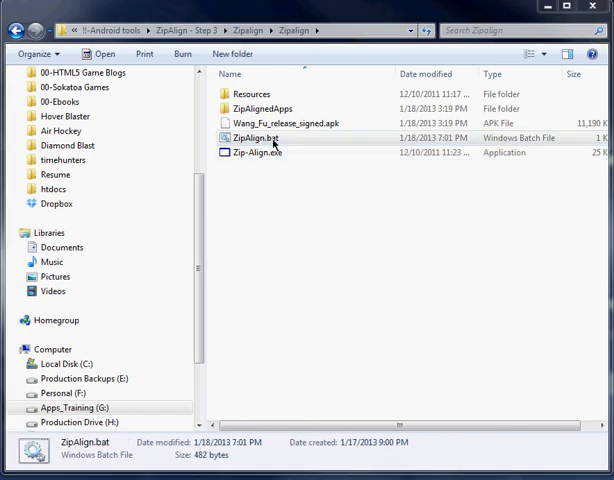
Delete the old APK from ZipAlignedApps to the Recycle Bin, then run ZipAlign.bat
double_click(263, 137)
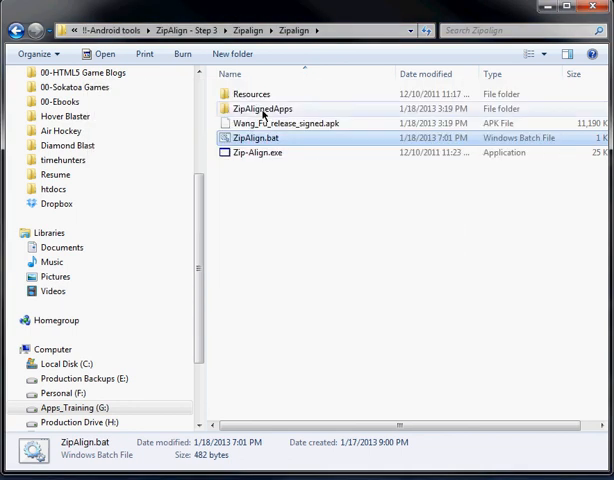
double_click(261, 108)
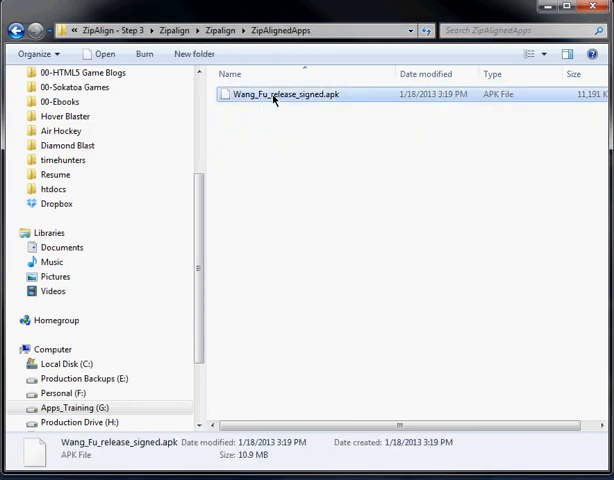
key("Delete")
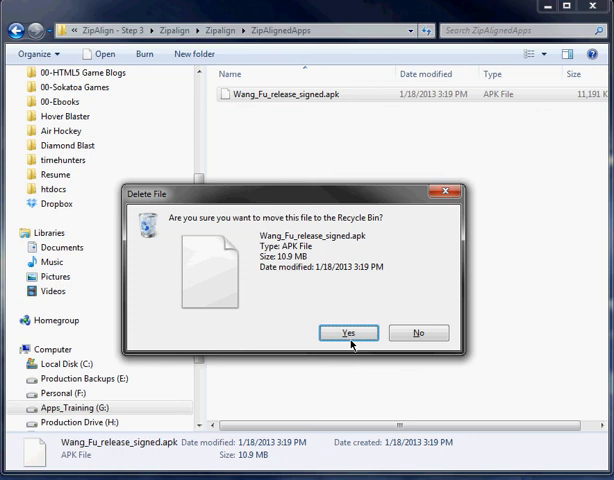
left_click(349, 333)
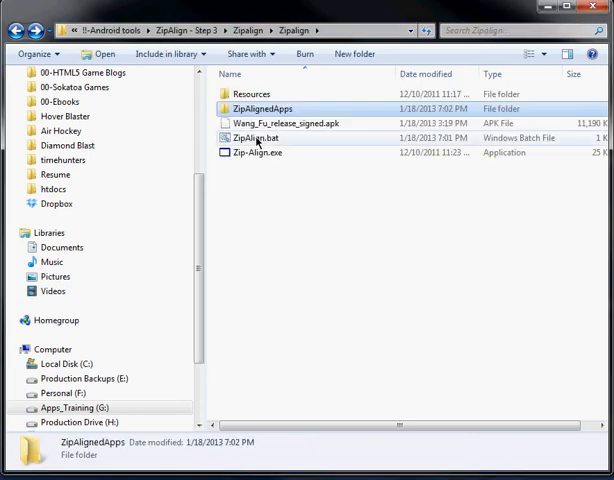
double_click(258, 137)
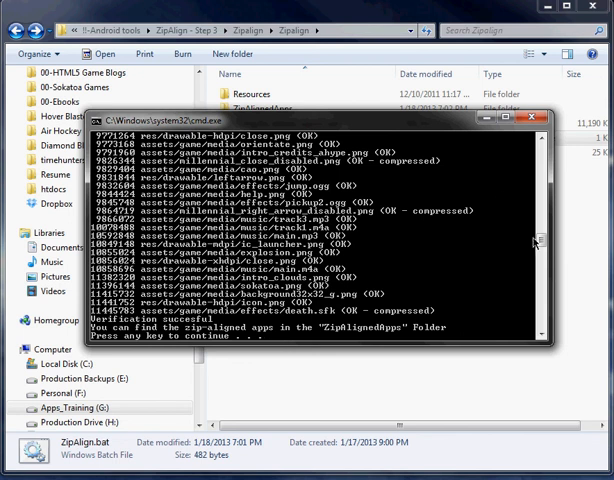
Review the ZipAlign.bat output in Command Prompt for the verification result
scroll("up", 3)
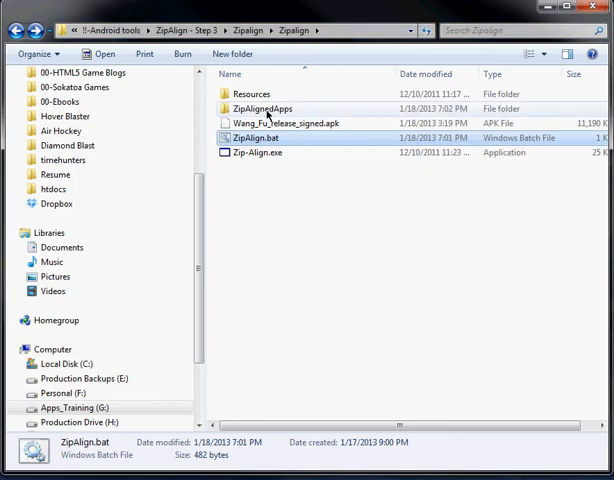
Open ZipAlignedApps and confirm Wang_Fu_release_signed.apk appears, dated 7:02 PM
double_click(264, 108)
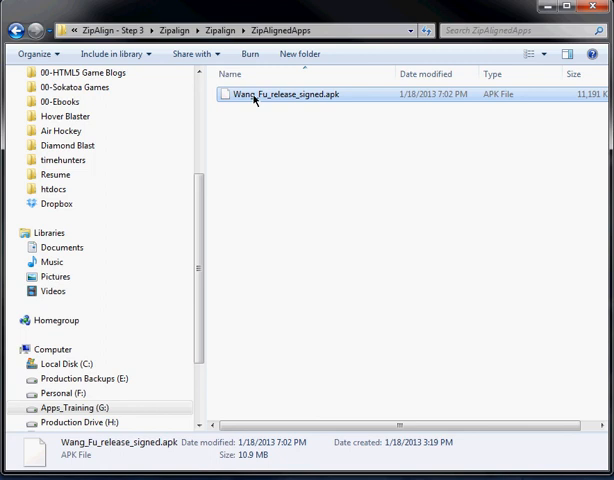
left_click(295, 138)
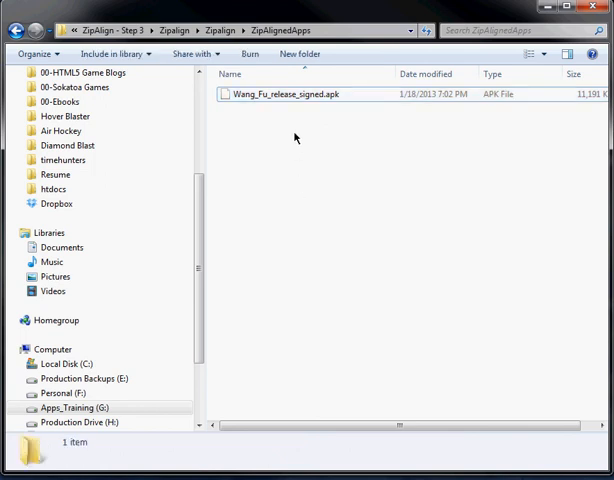